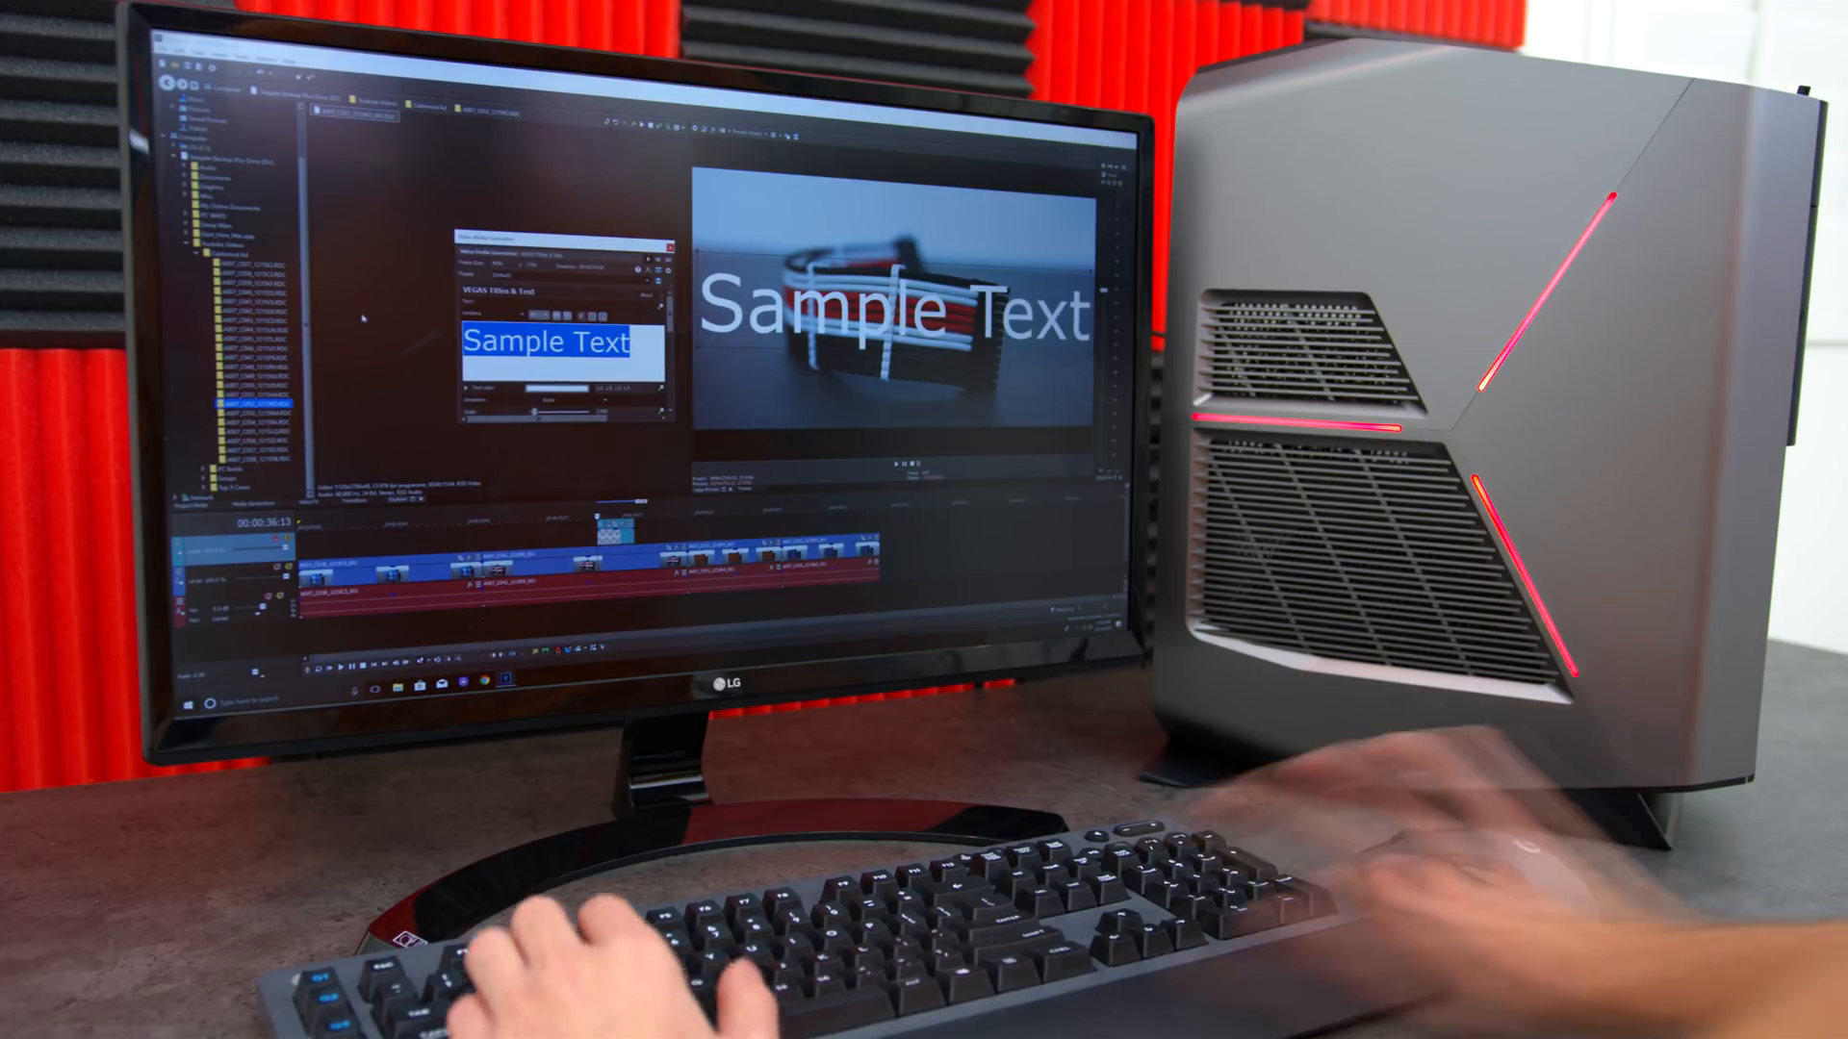
# Replace the Sample Text placeholder in the Titles & Text generator with 'Cablemod'
pyautogui.write('Cablemod')
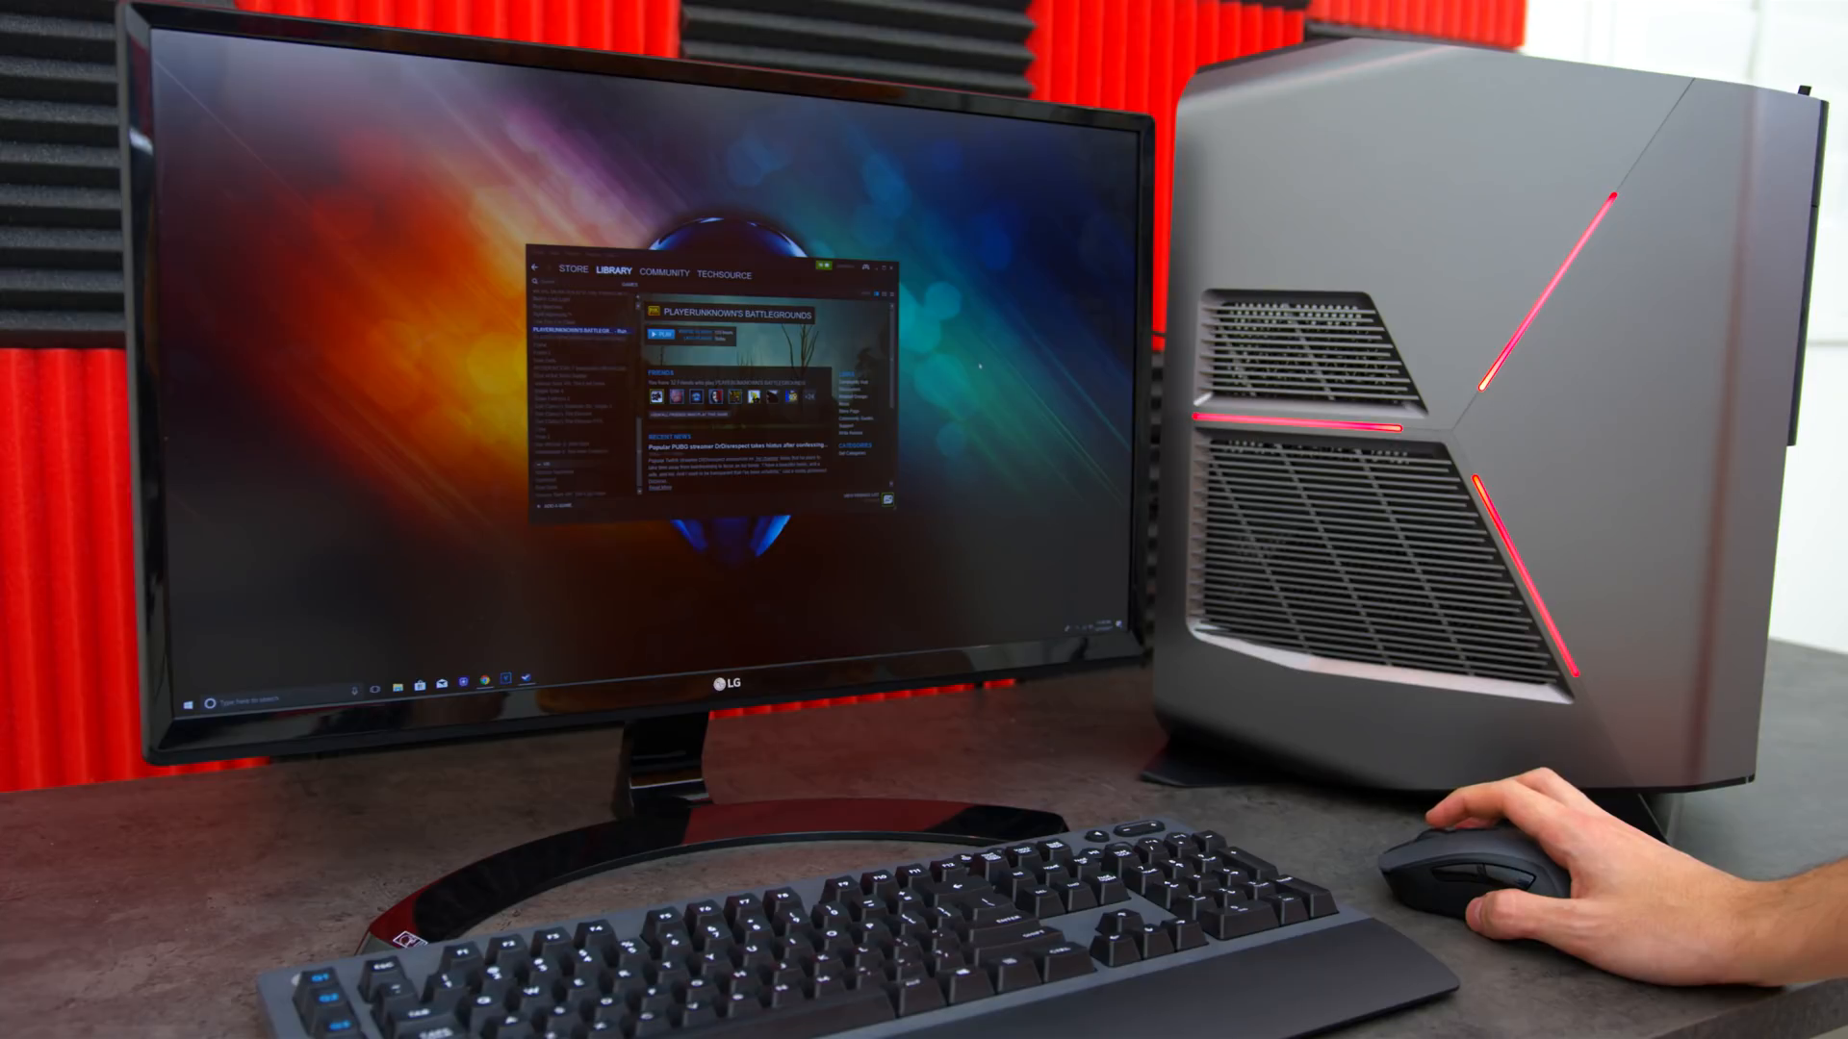
# Launch PLAYERUNKNOWN'S BATTLEGROUNDS from the Steam Library to its PUBG Corporation splash screen
pyautogui.click(666, 335)
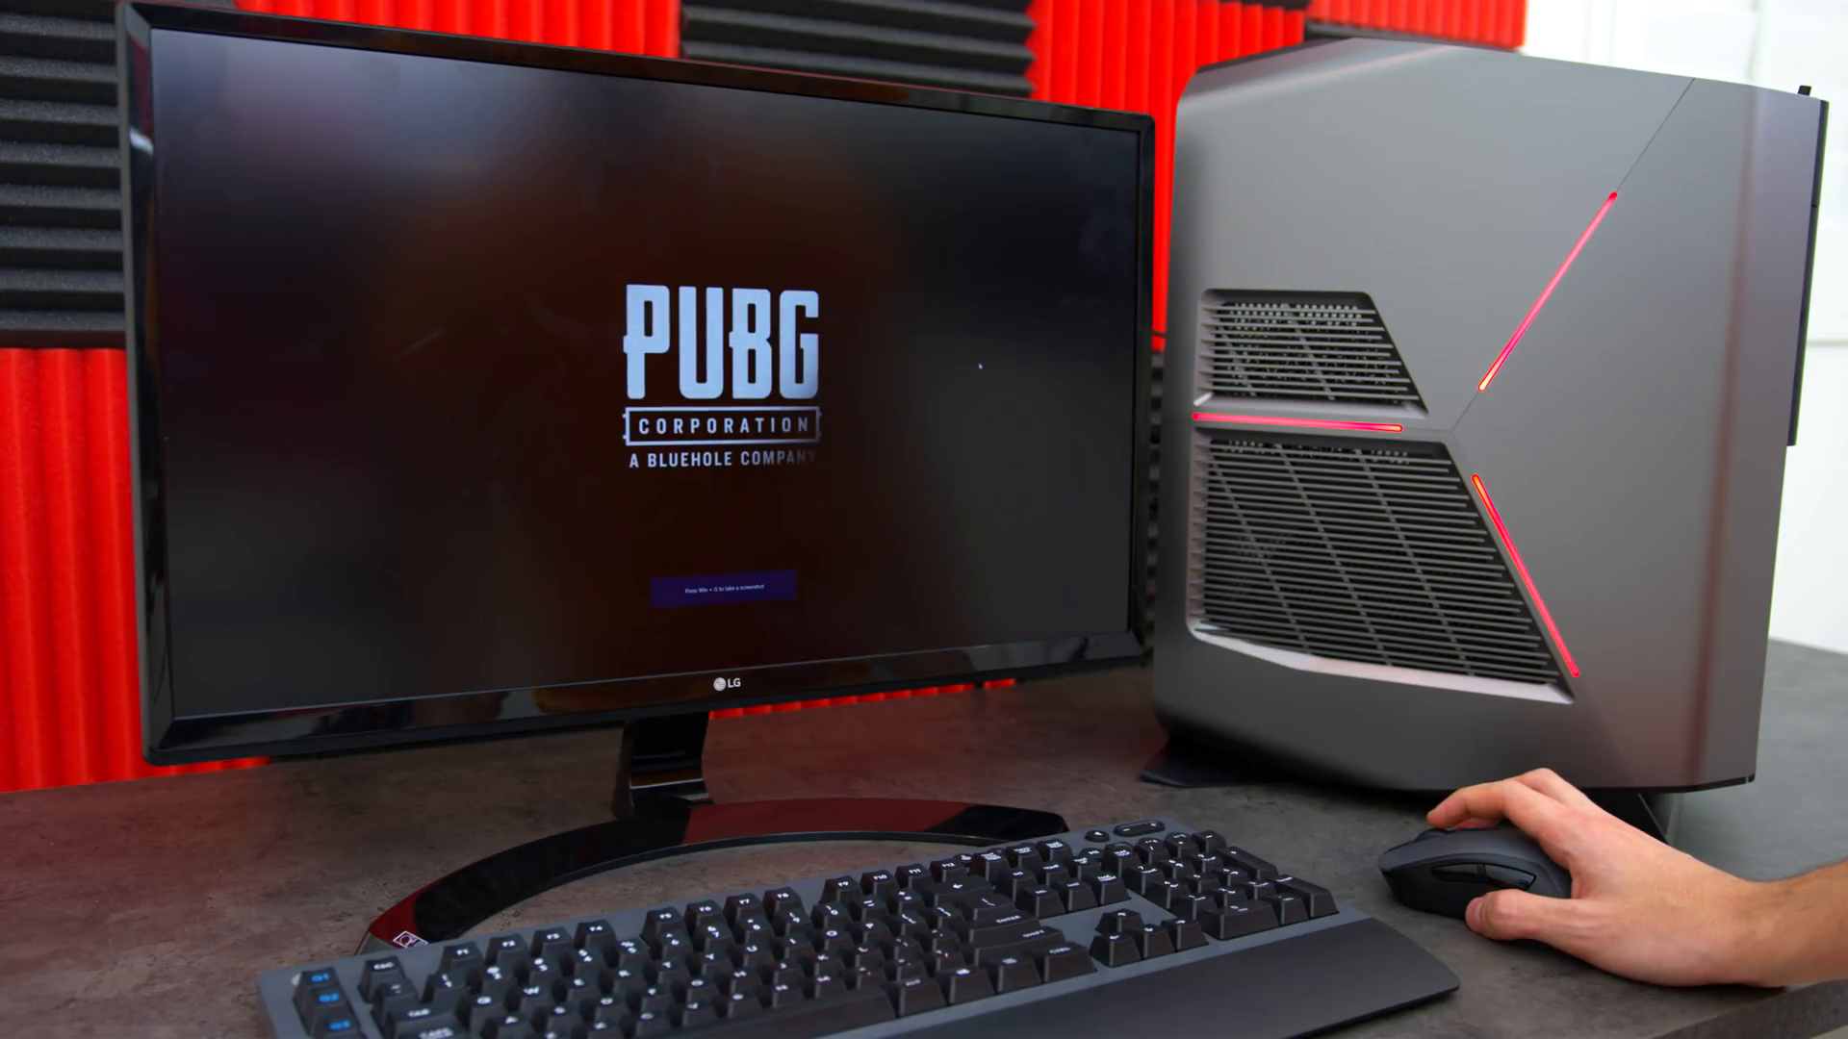